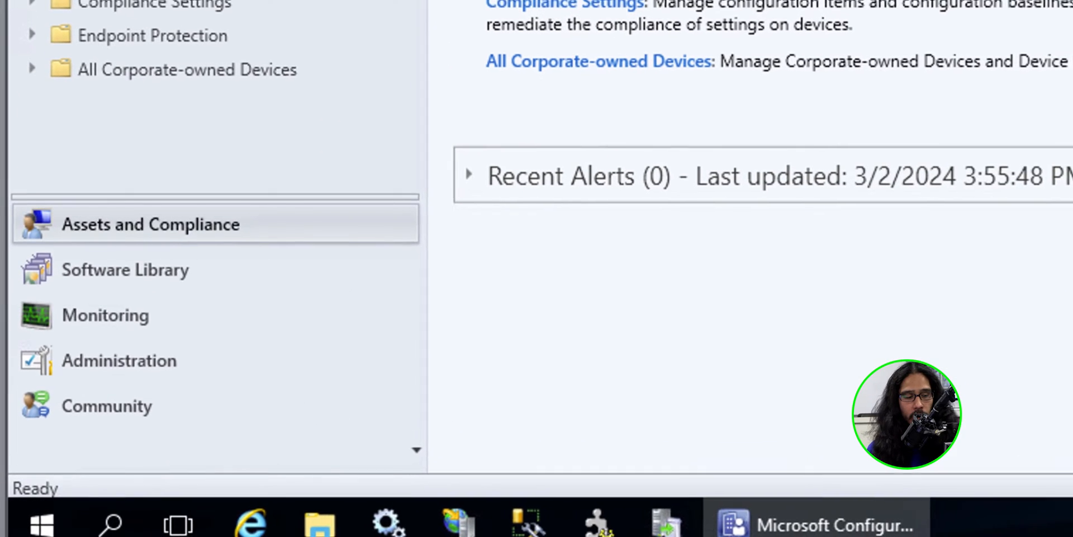
Inspect the BTN site's Software Update Point component sync settings
left_click(119, 360)
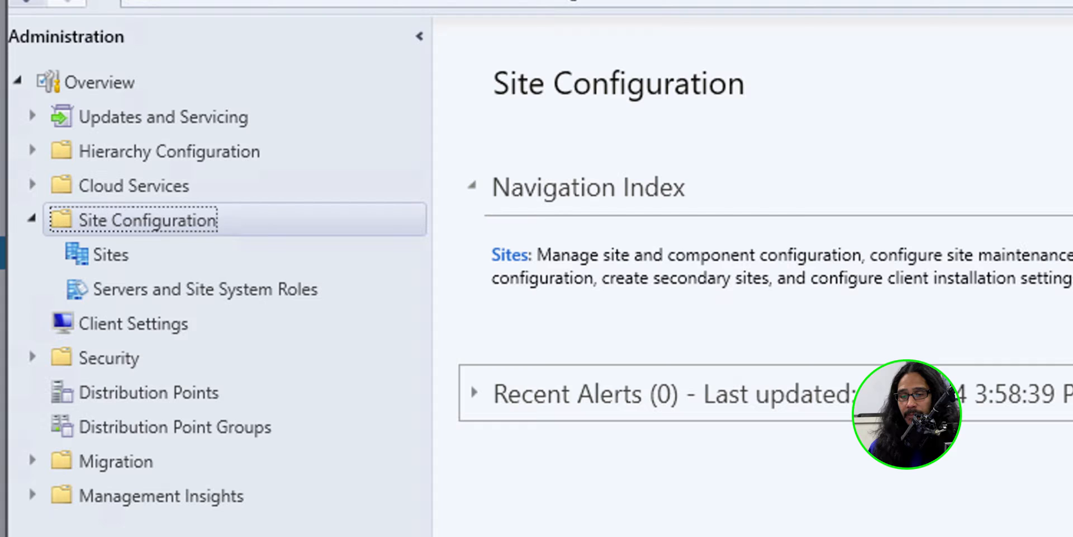
left_click(106, 255)
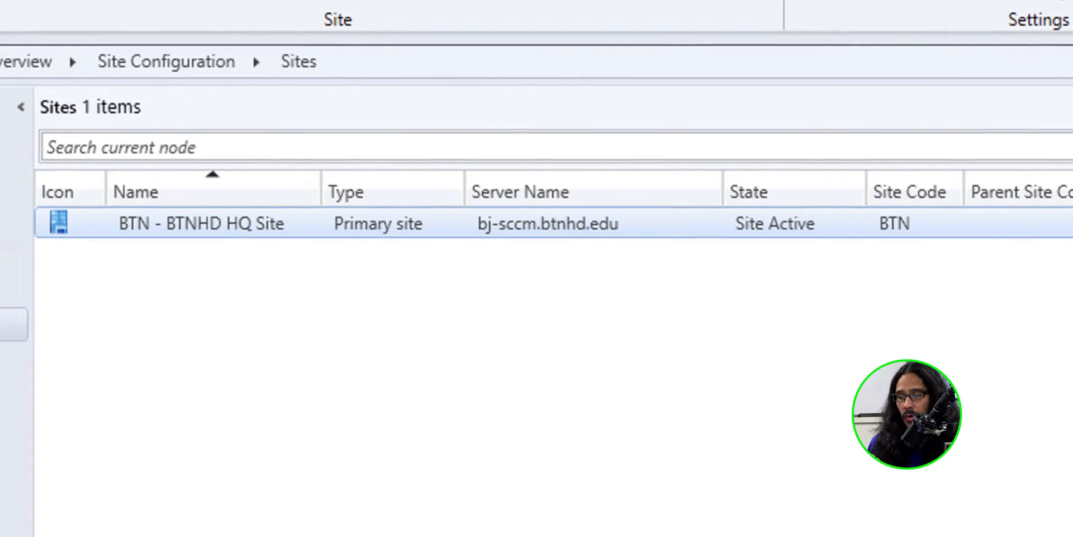
right_click(201, 223)
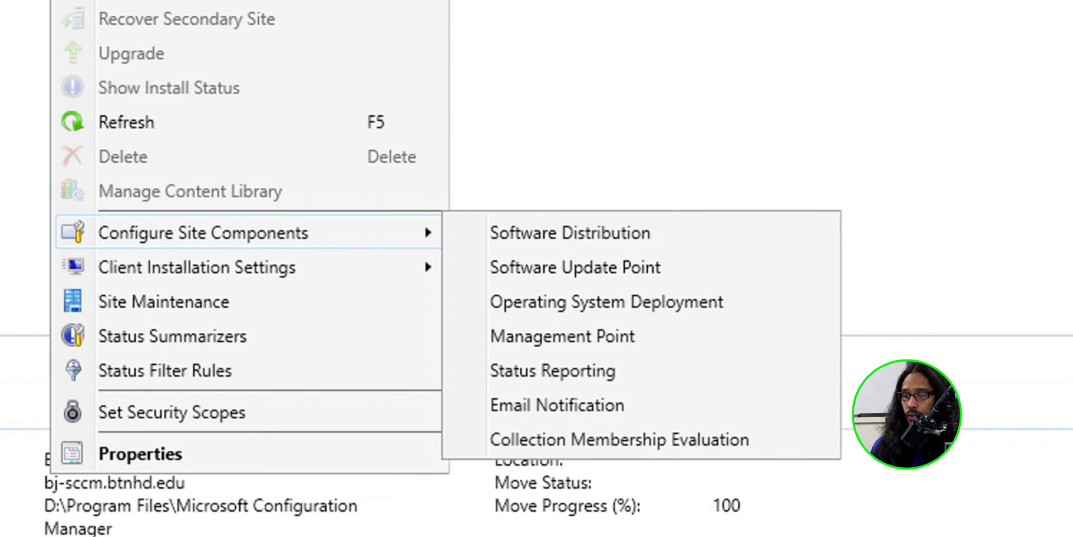
left_click(577, 267)
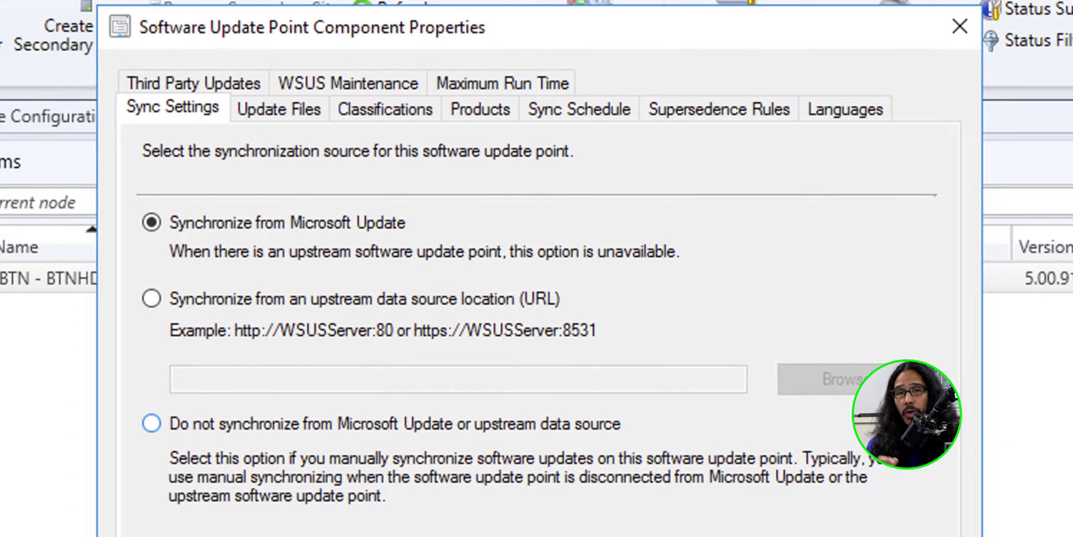
left_click(480, 109)
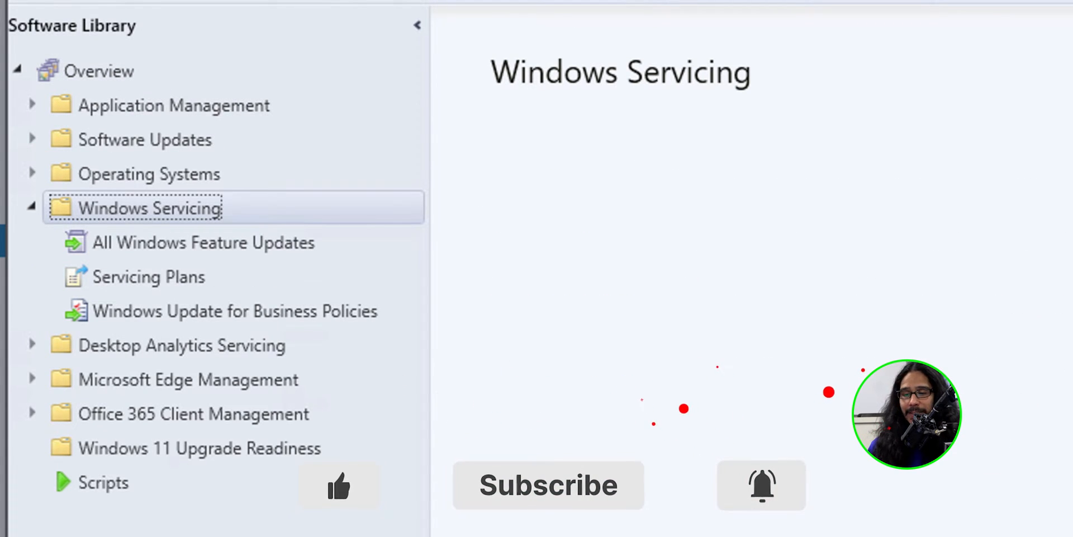
Browse the 122 Windows 11 feature updates, then bring up the Task Sequences list's context menu
left_click(202, 242)
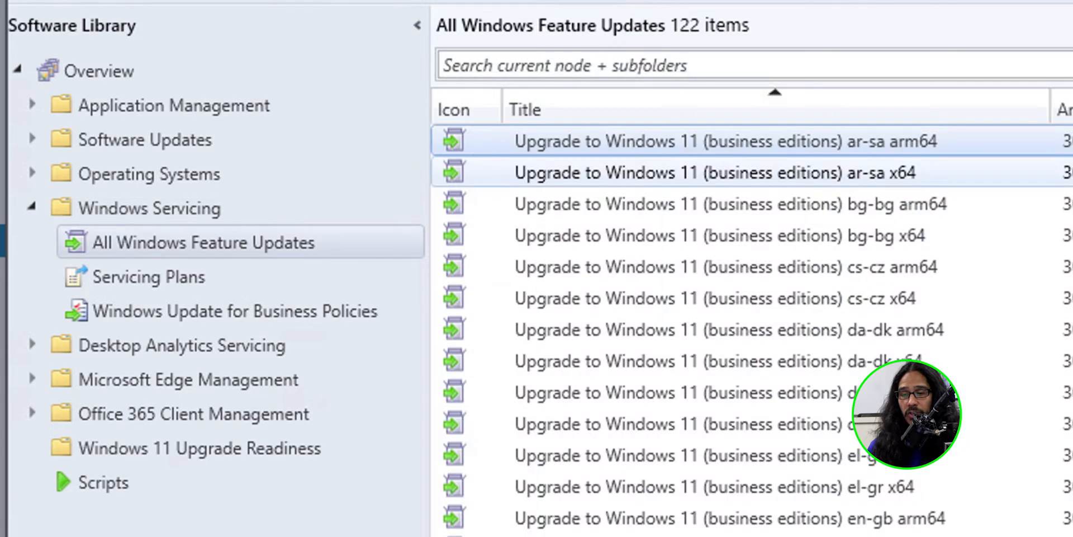
left_click(416, 26)
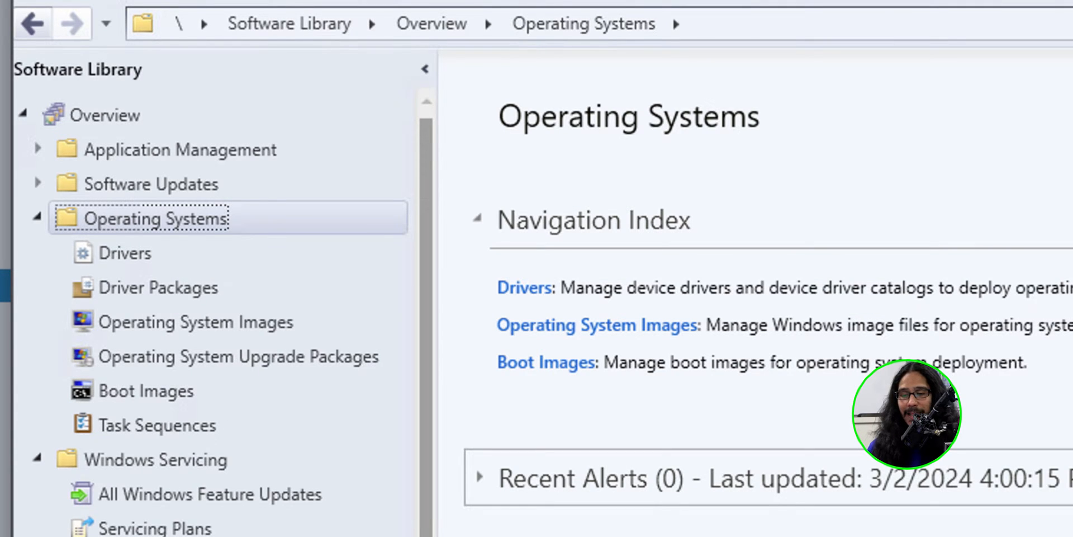
left_click(154, 425)
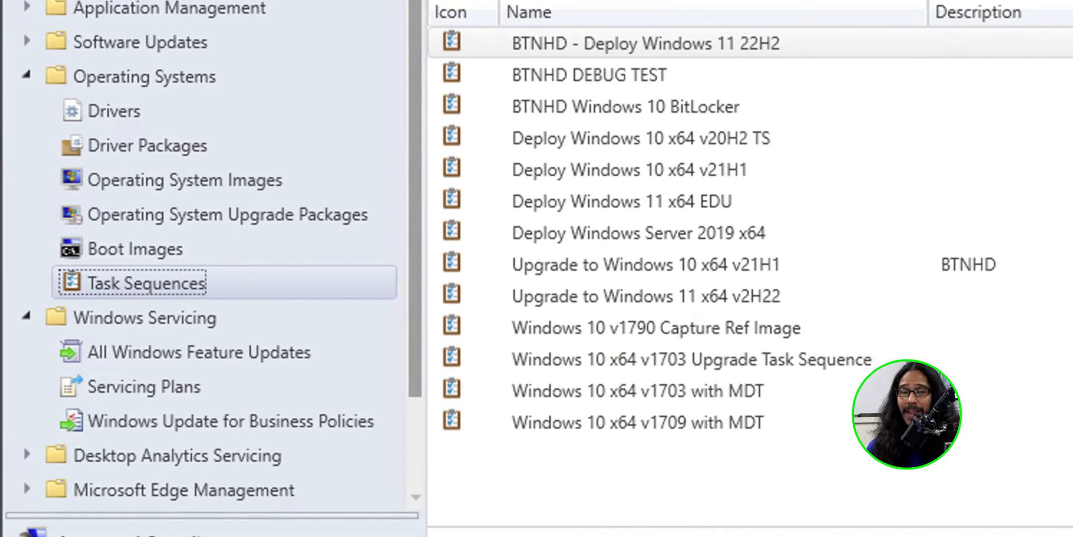
right_click(139, 282)
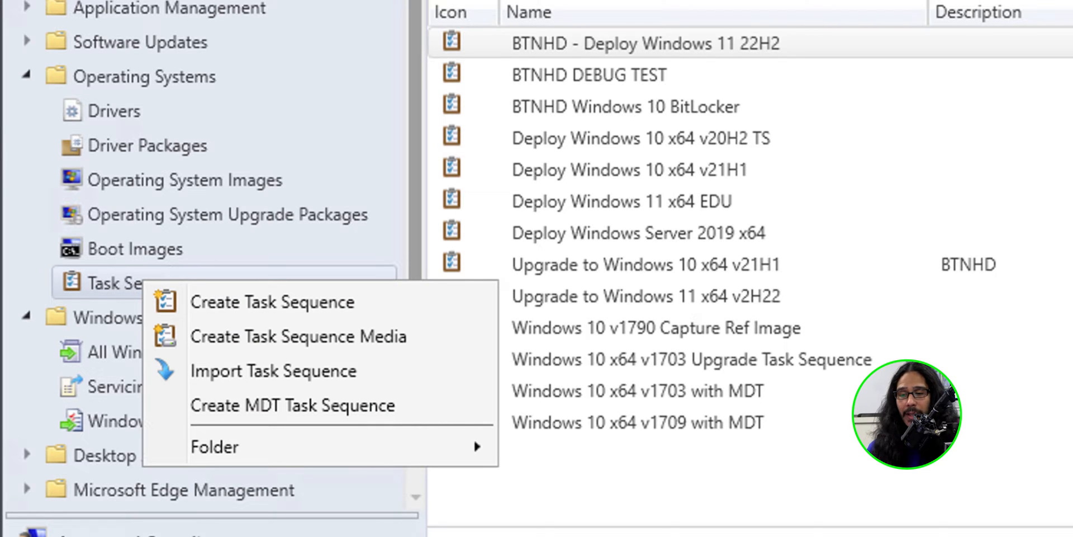
Create an upgrade-package task sequence named 'BTNHD - Upgrade to Windows 11 23H2'
left_click(273, 302)
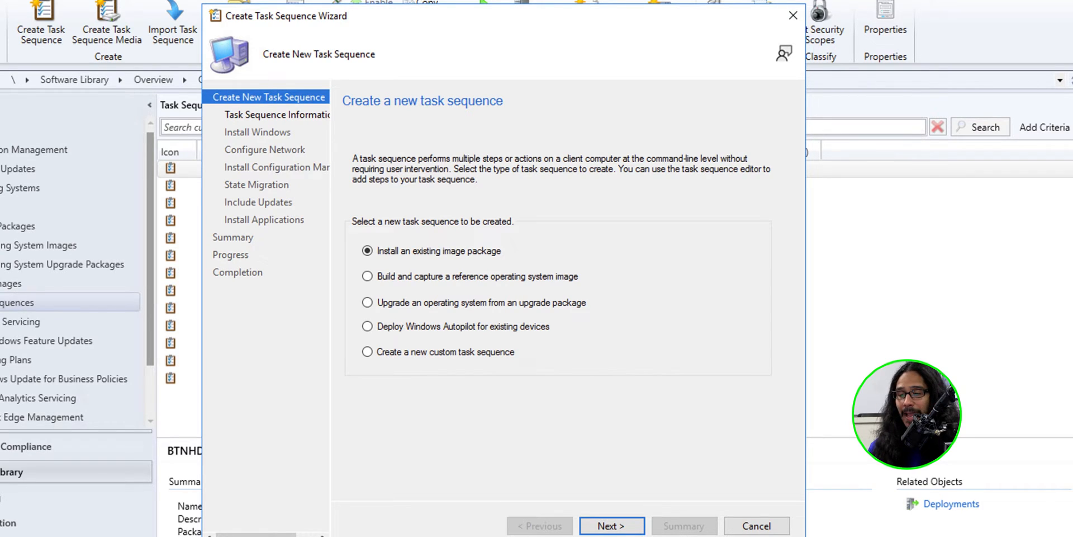
left_click(367, 302)
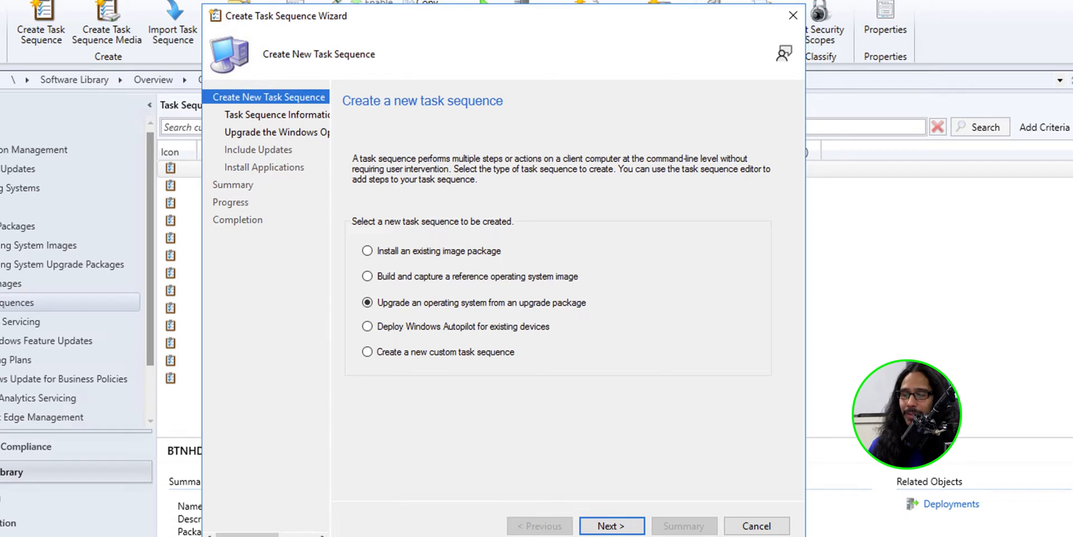
left_click(610, 525)
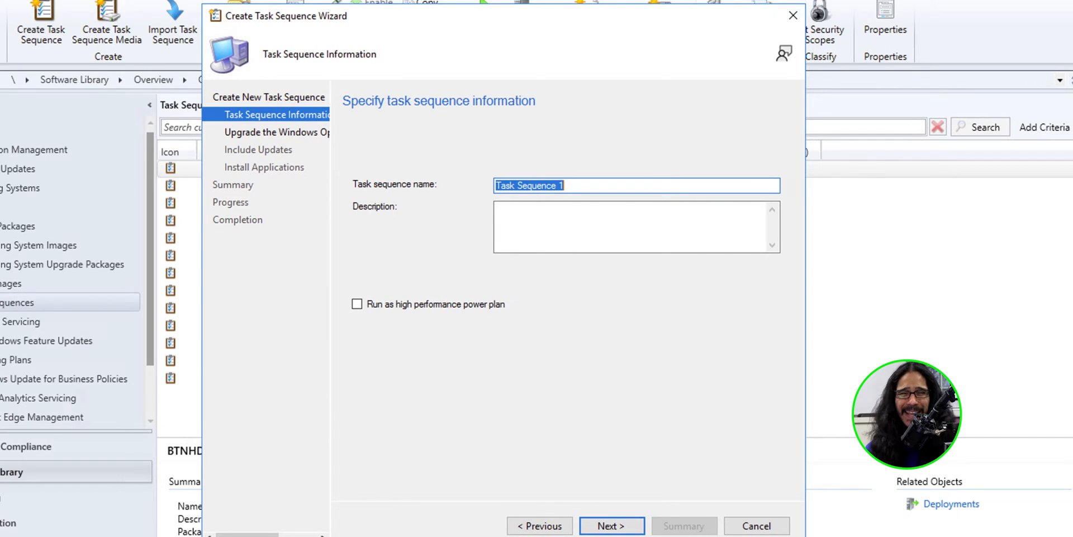
type("BTNHD - Upgrade to Windows 11 23H2")
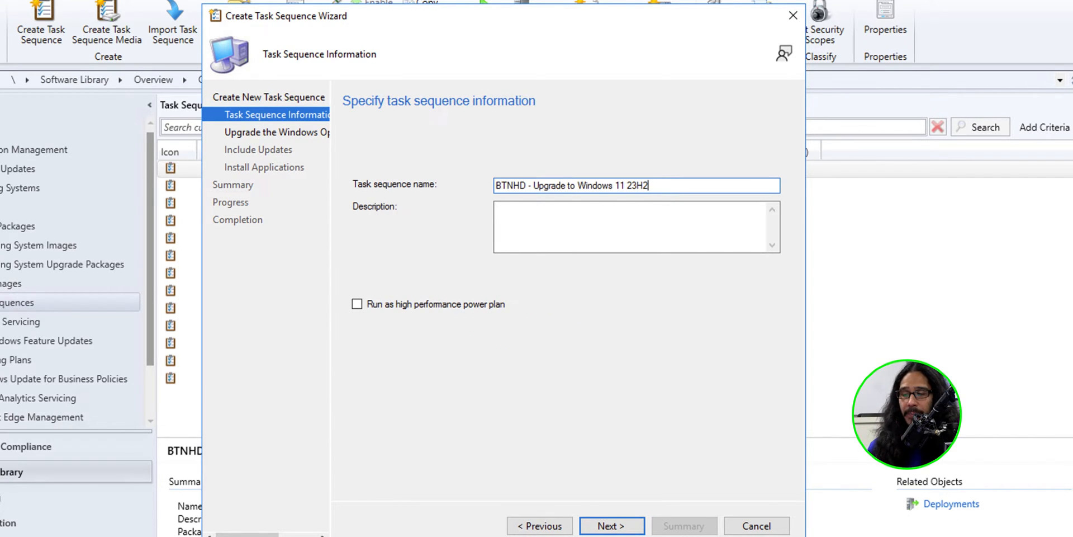
left_click(610, 525)
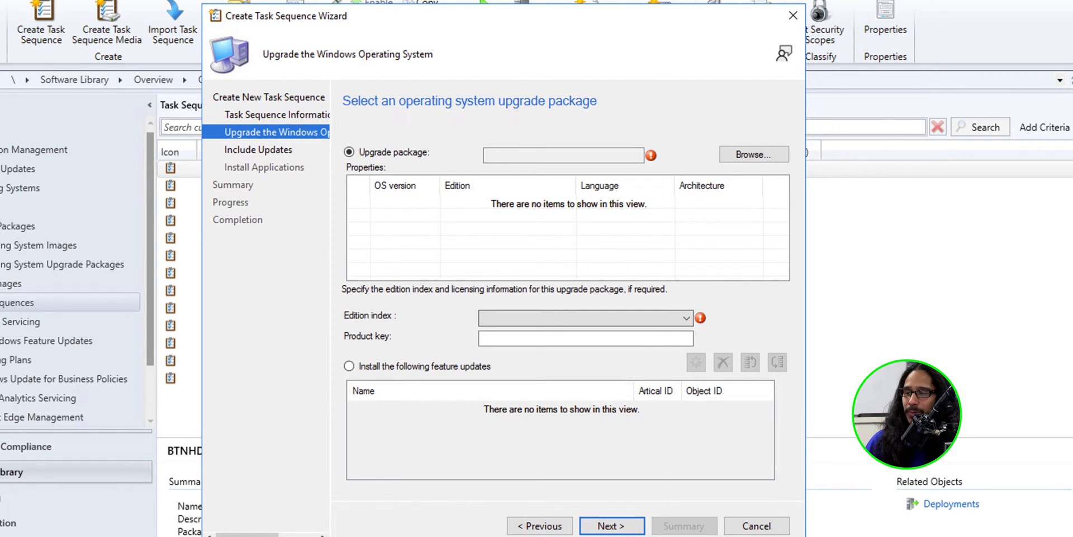
Select the Upgrade to Windows 11 x64 v2H22 en-US upgrade package
left_click(754, 154)
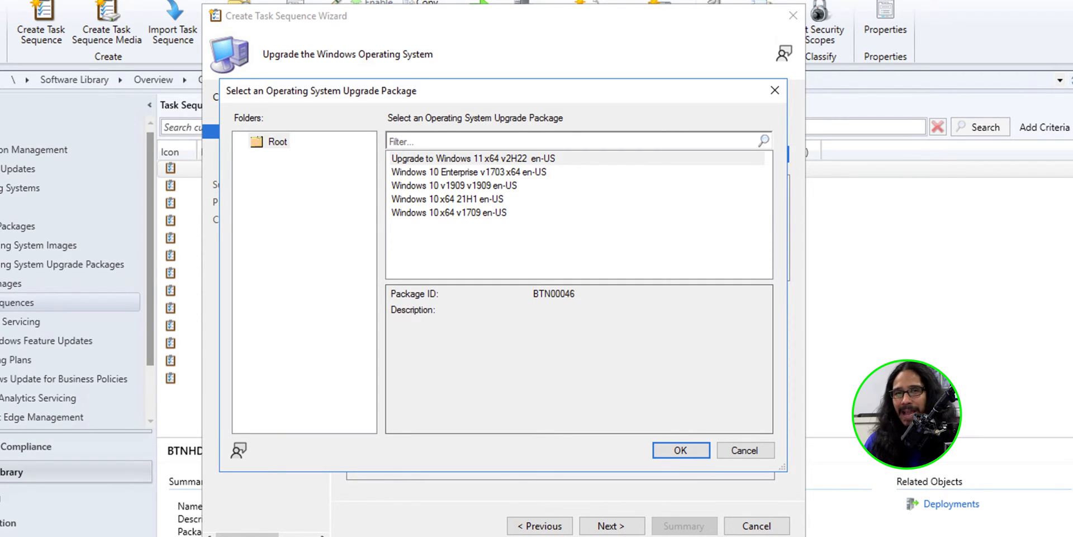
left_click(474, 158)
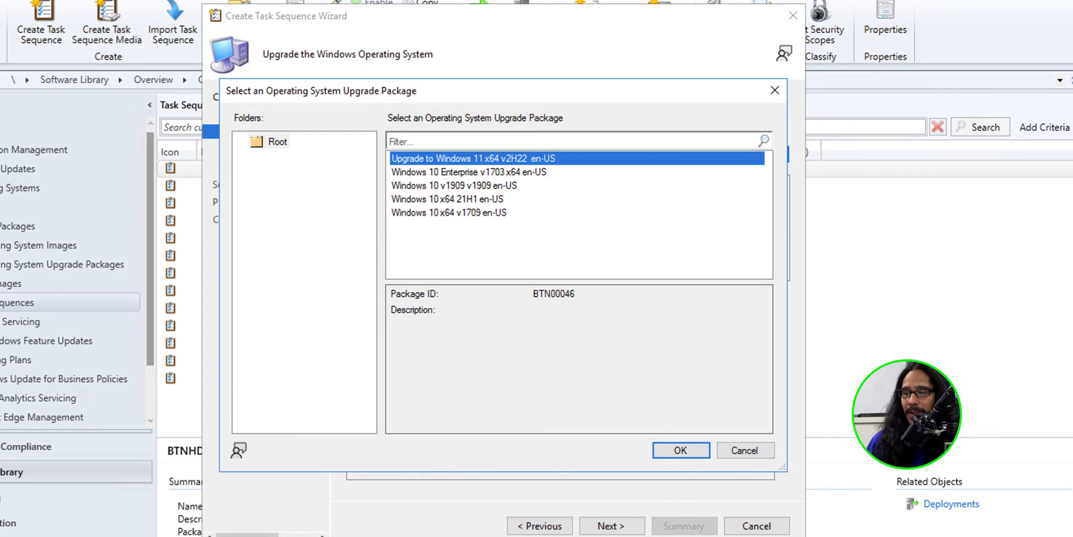
left_click(680, 450)
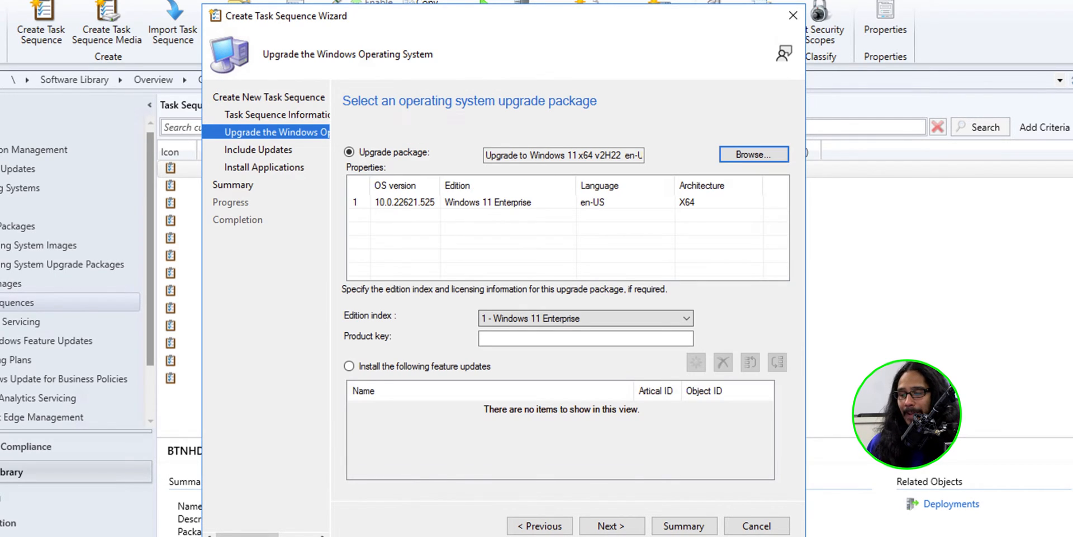
Skip software updates and applications, then create the task sequence and close the wizard
left_click(610, 525)
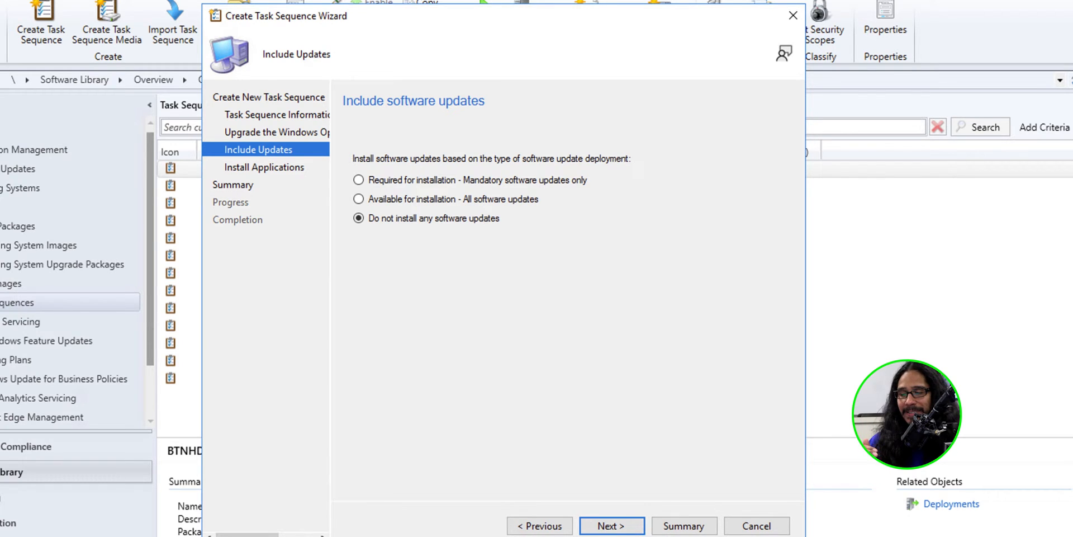
left_click(610, 526)
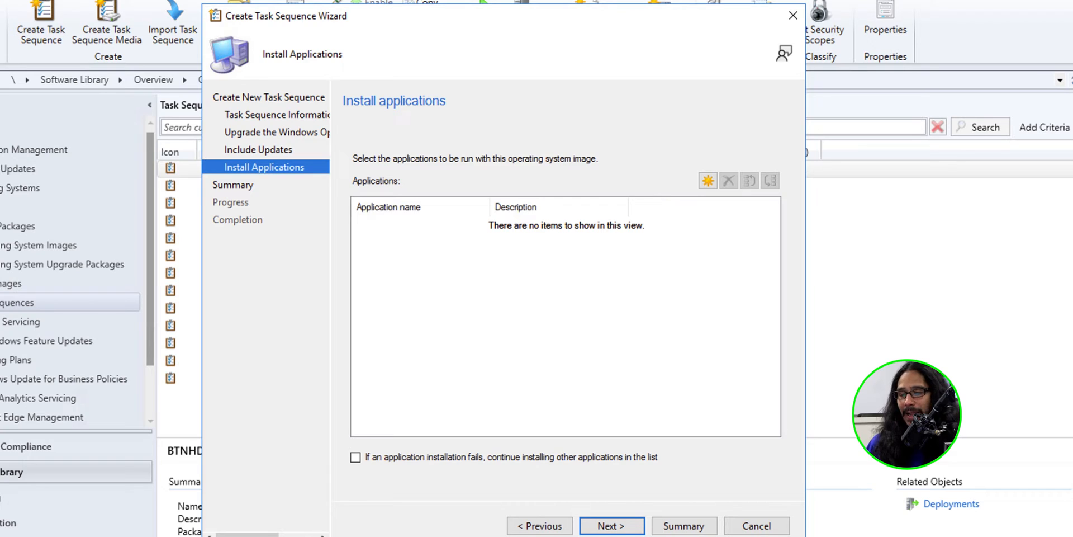
left_click(608, 525)
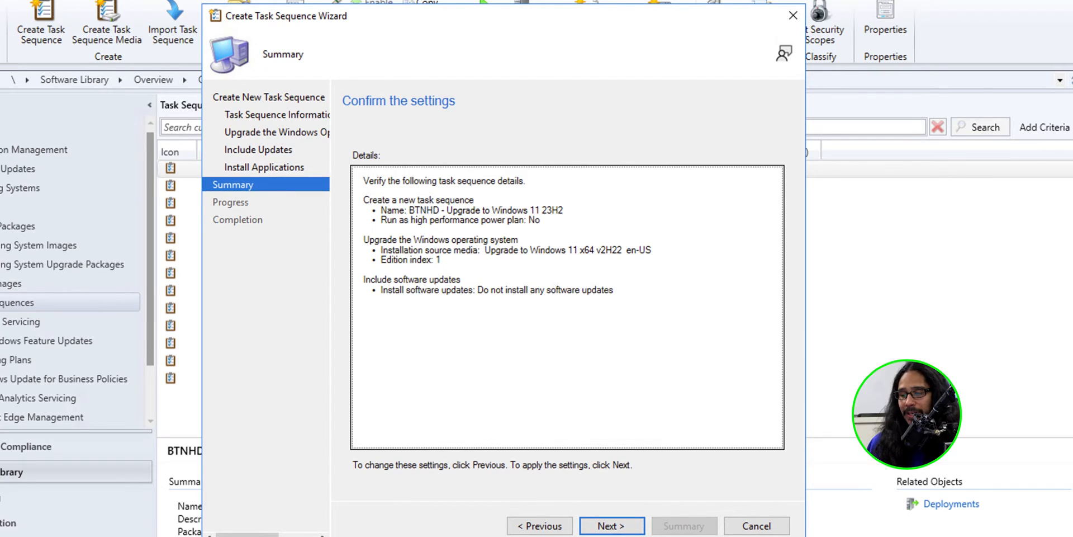
left_click(610, 526)
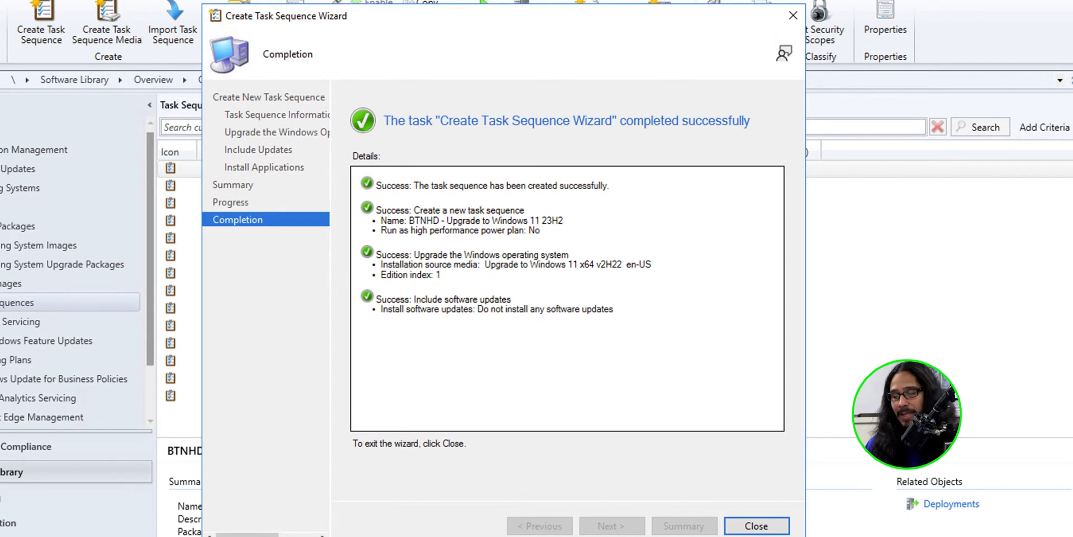
left_click(761, 525)
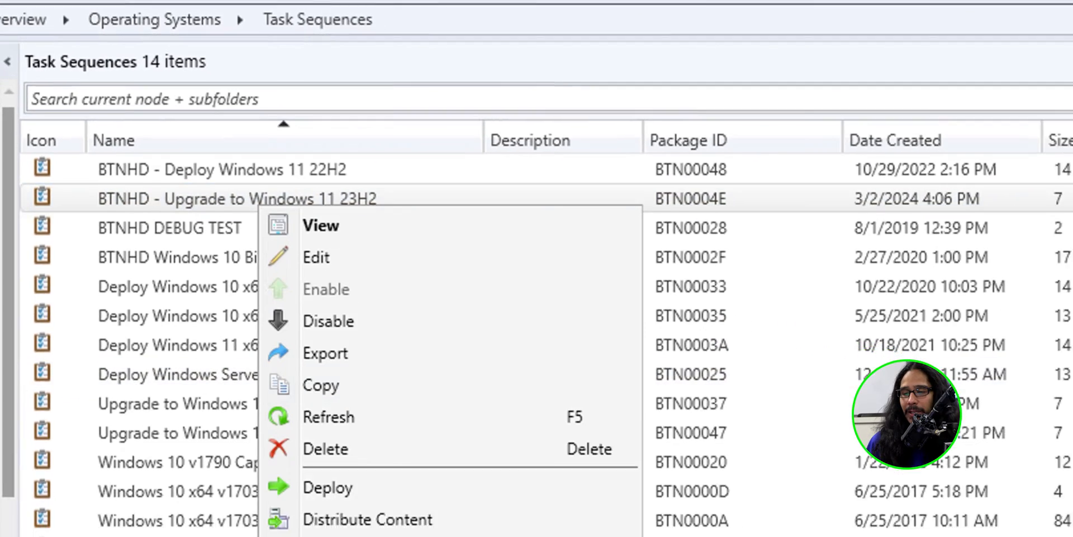
Edit the new task sequence's Upgrade Operating System step and open its feature update catalog
left_click(316, 257)
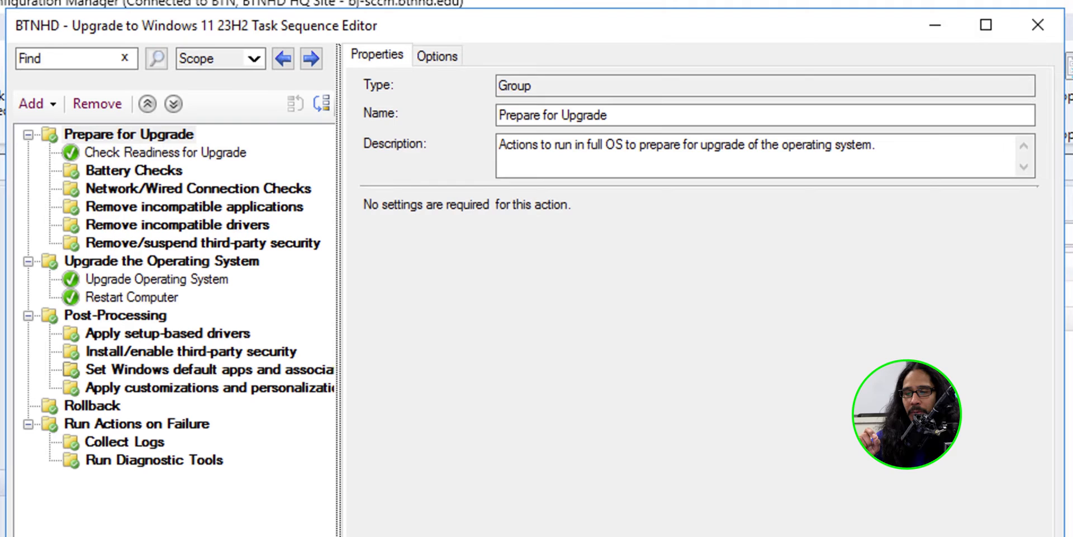
left_click(156, 279)
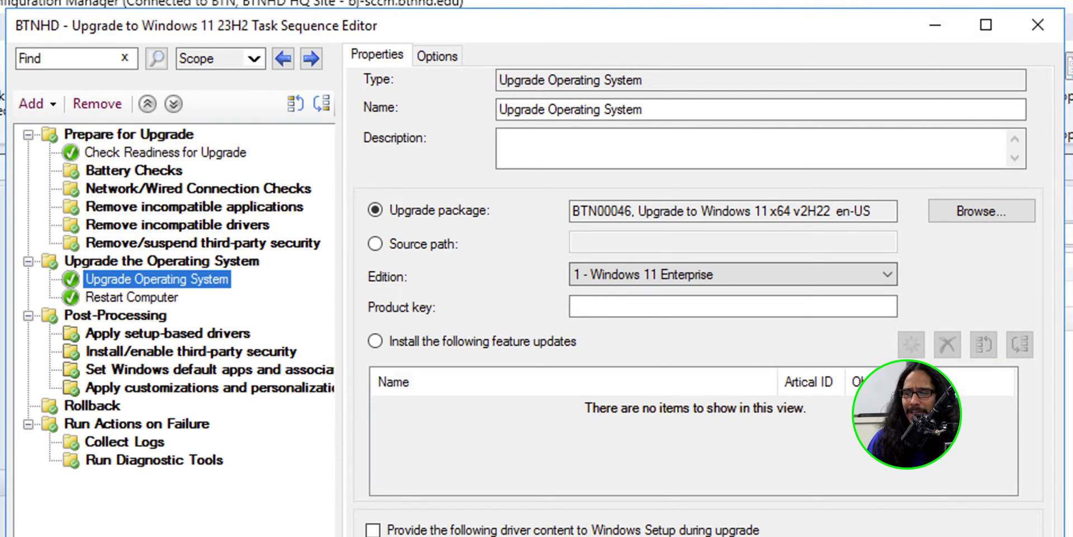
left_click(375, 342)
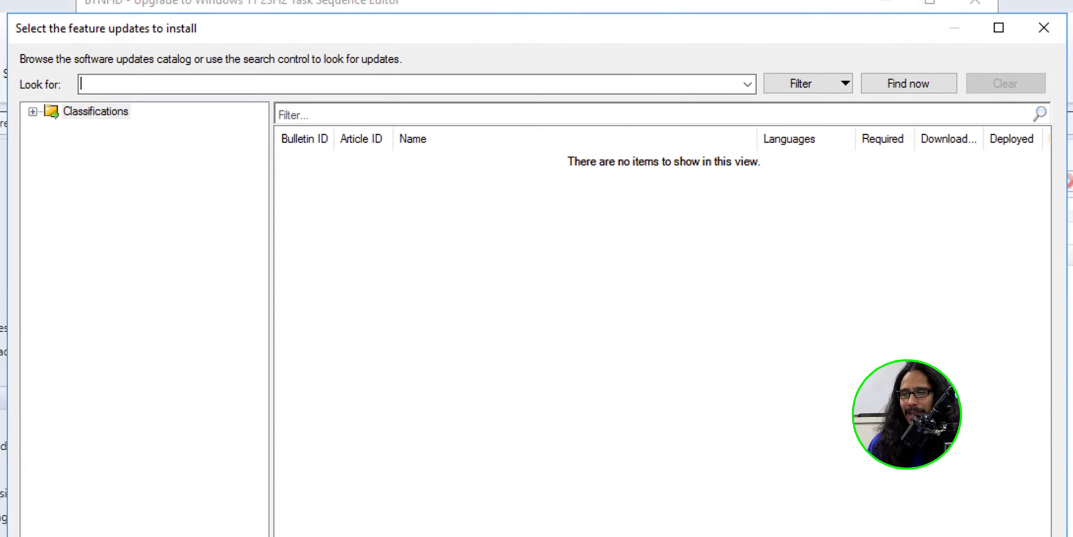
Under Upgrades > Microsoft > Windows 11, select the version 23H2 x64 2023-10B update
left_click(34, 111)
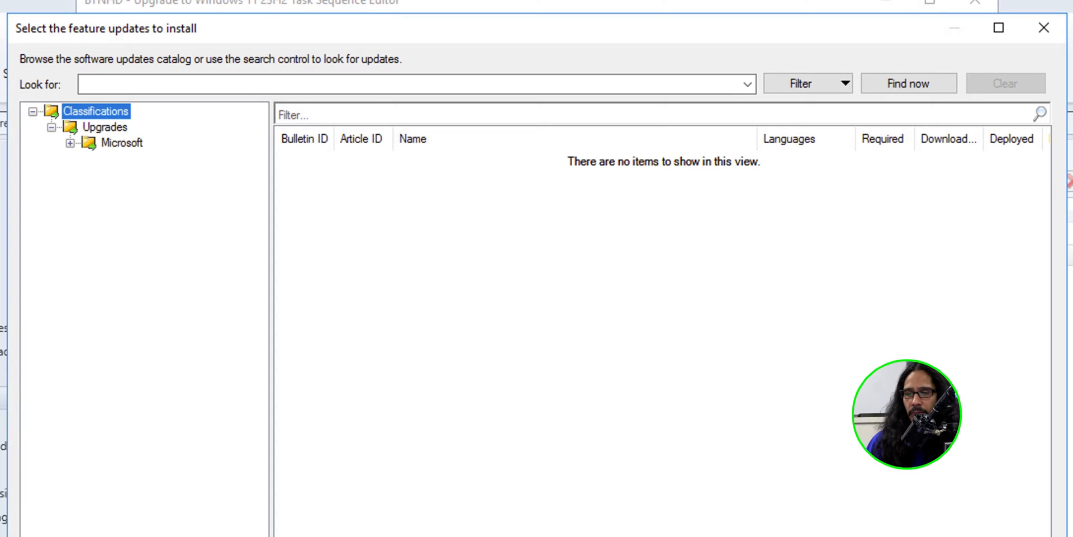
left_click(69, 143)
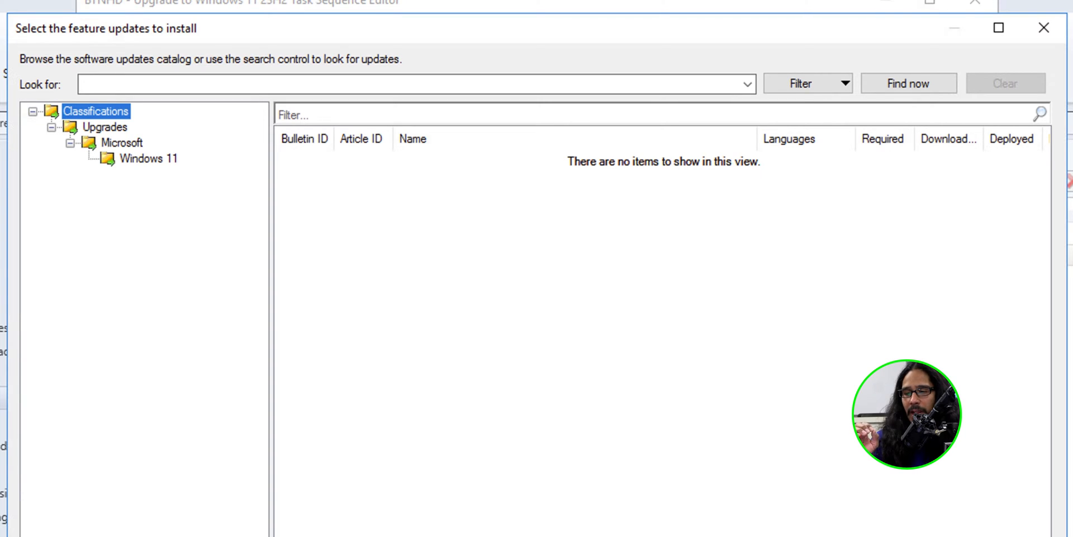
left_click(148, 159)
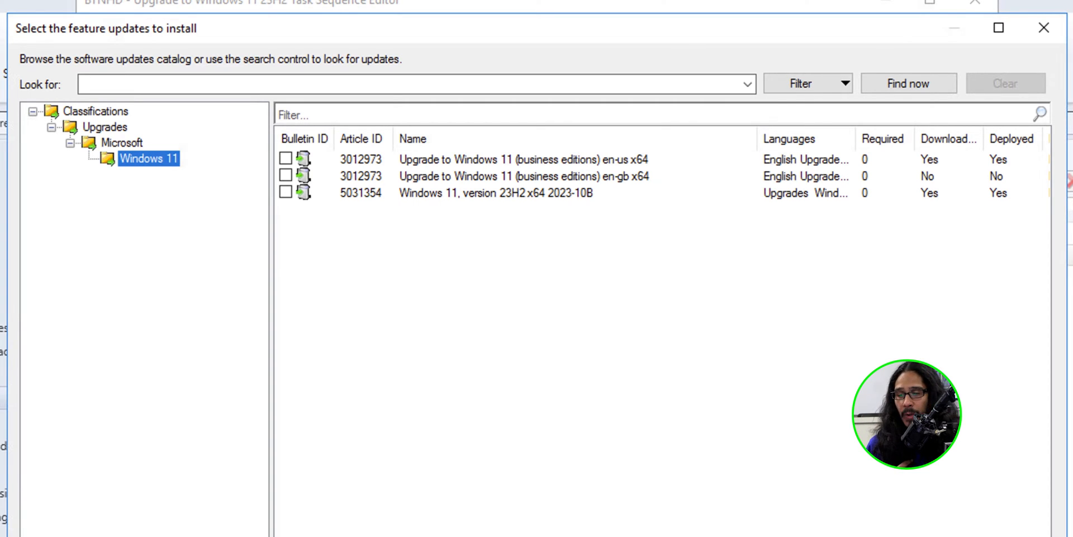
left_click(283, 193)
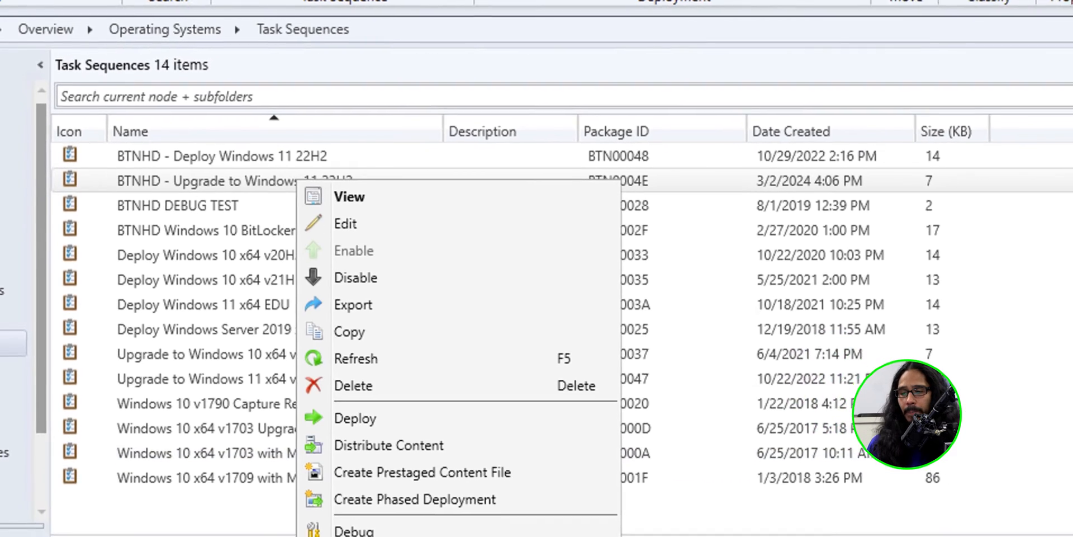
Target the deployment at the Windows 11 collection, accepting the high-risk warning
left_click(354, 418)
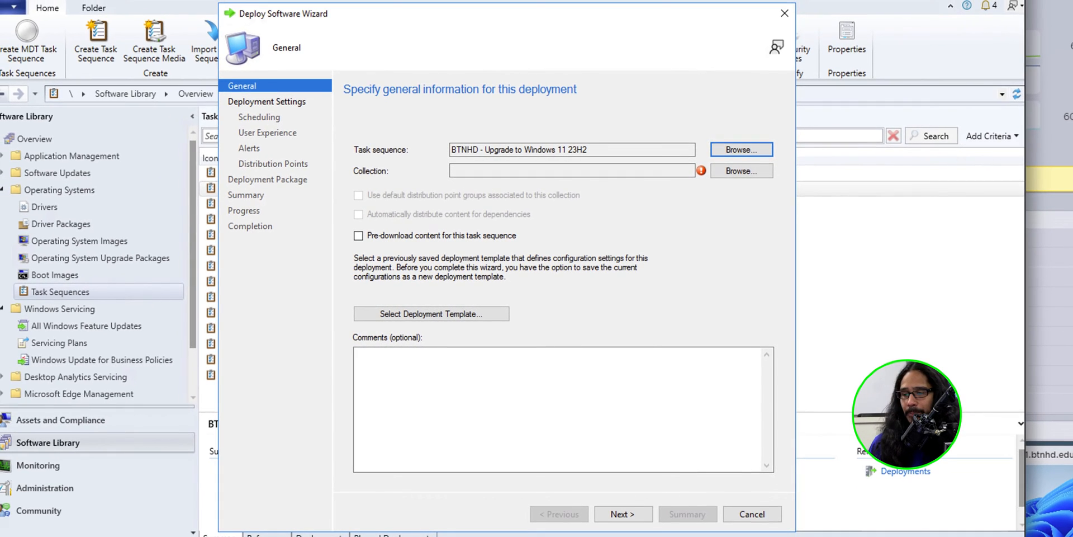
left_click(742, 170)
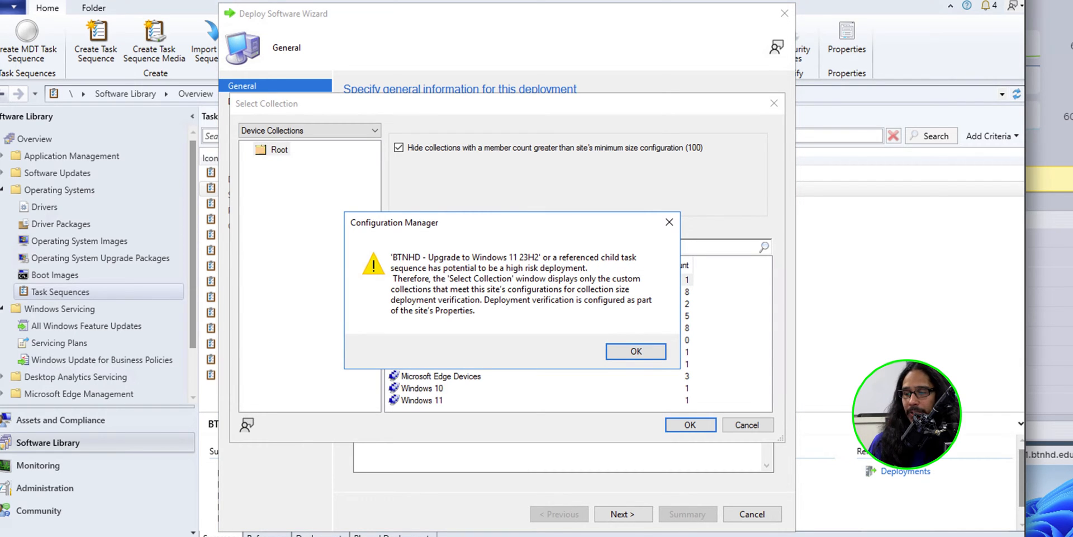
left_click(636, 351)
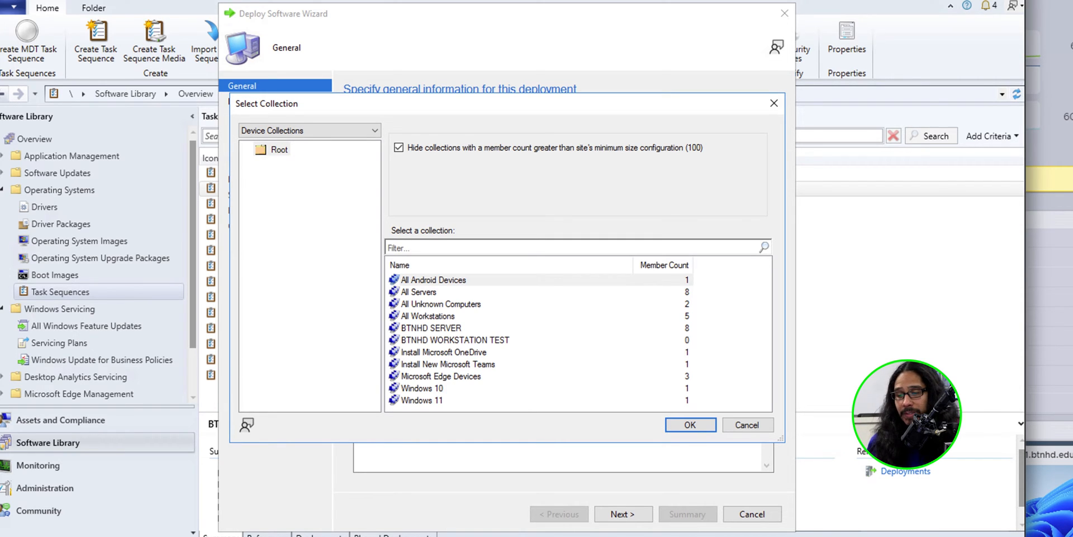
left_click(422, 400)
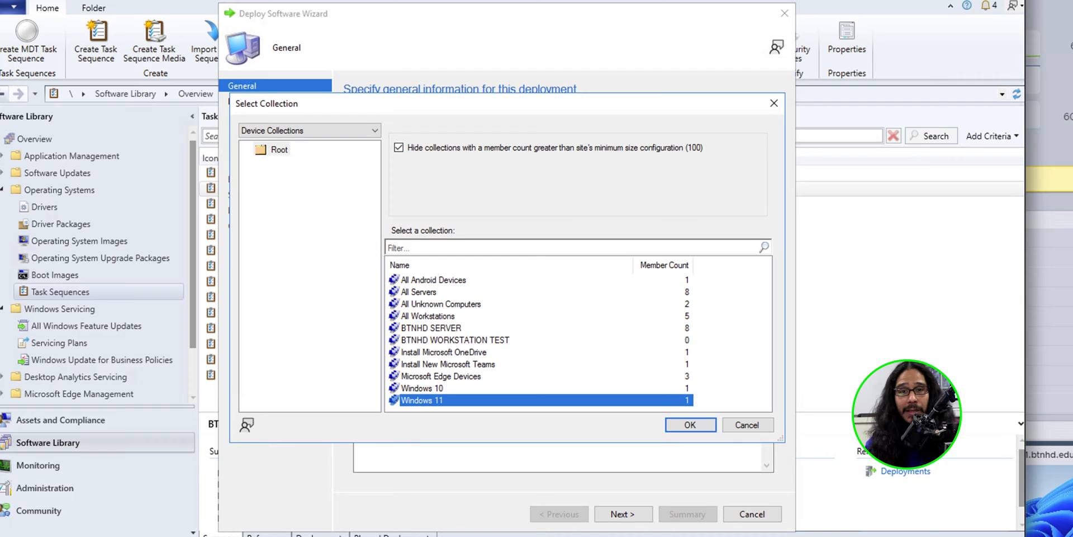
left_click(690, 425)
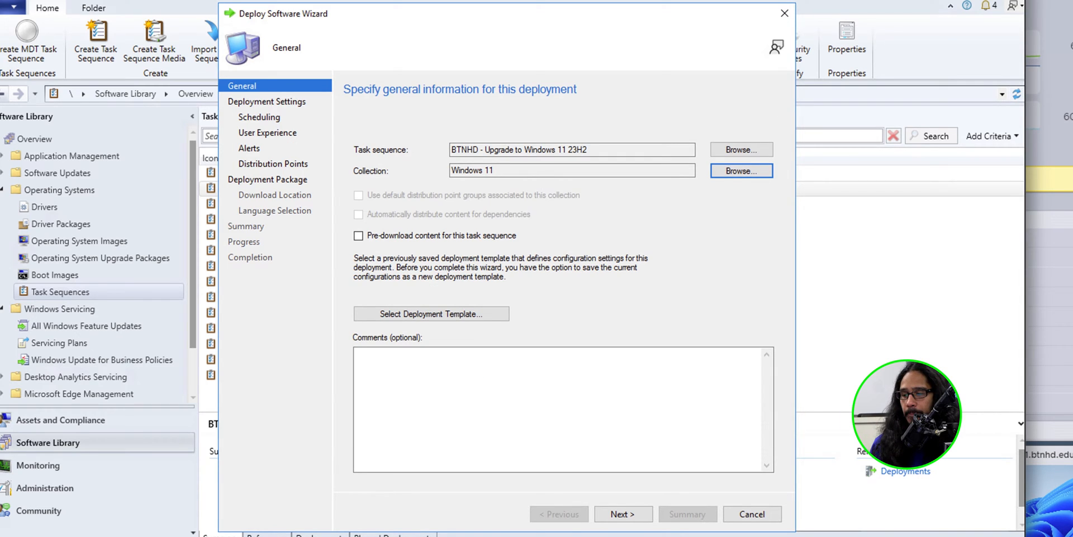
left_click(624, 529)
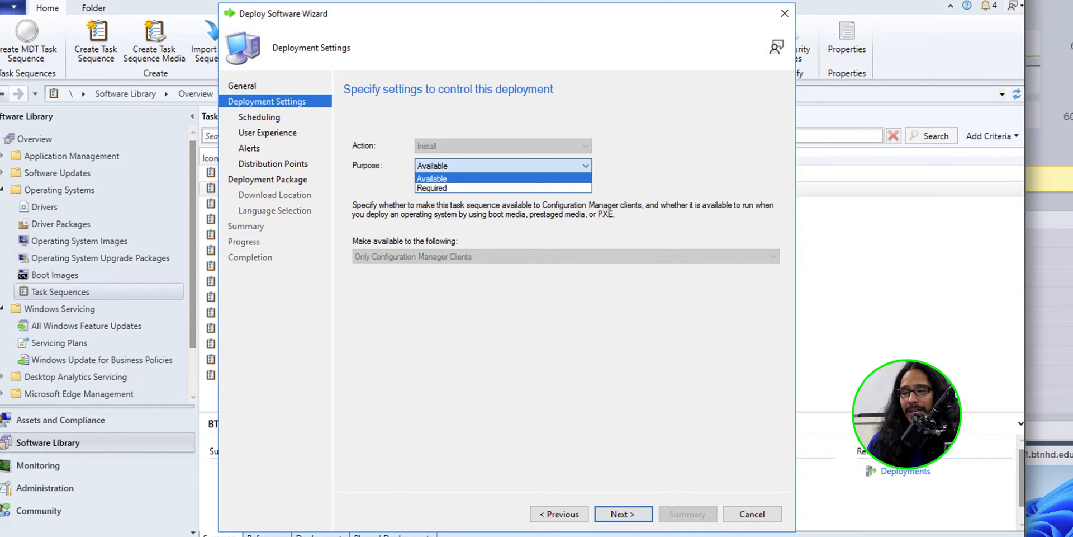
Keep the deployment Available with the default schedule and content download options
left_click(624, 529)
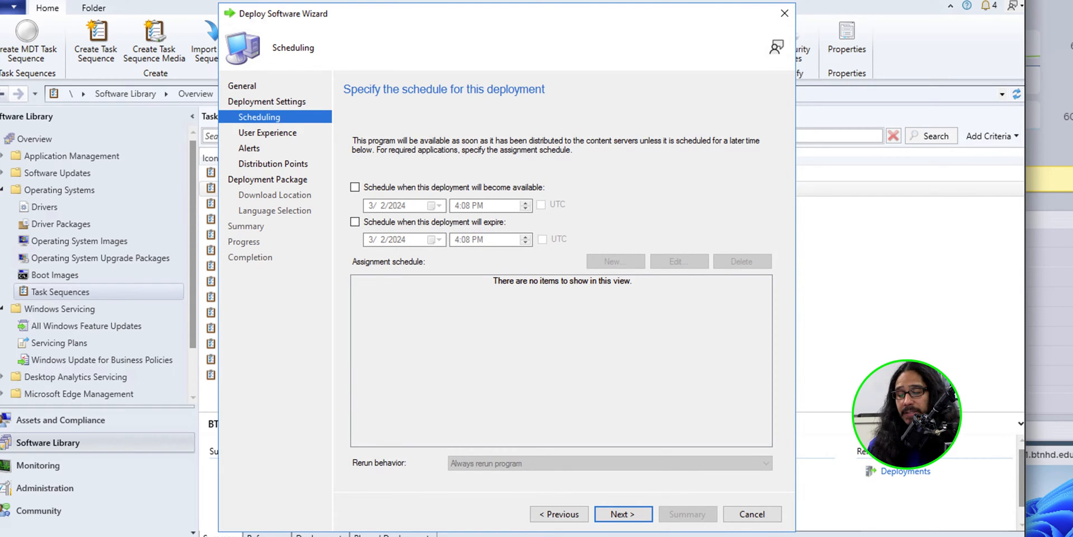
left_click(623, 529)
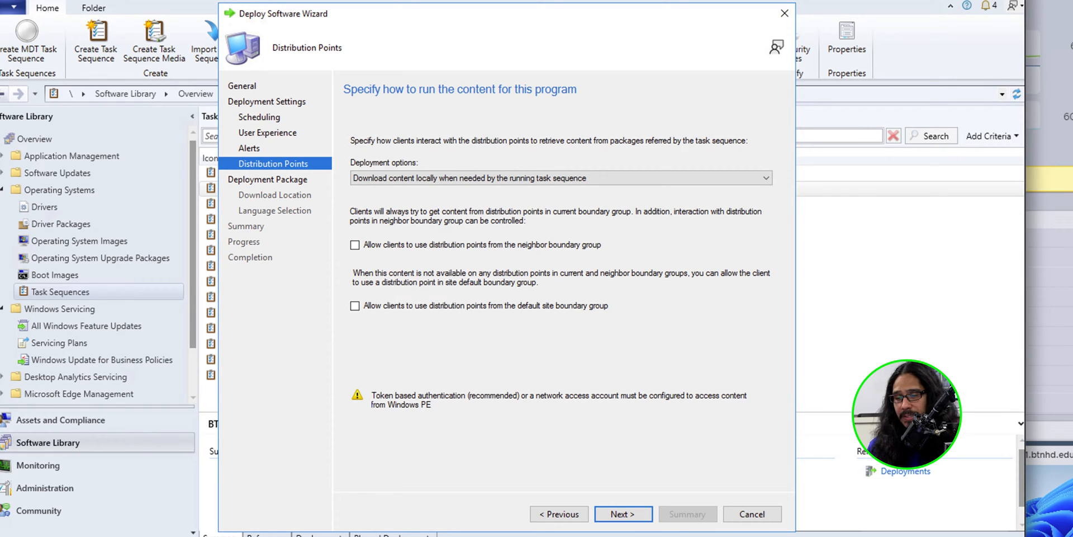
left_click(623, 529)
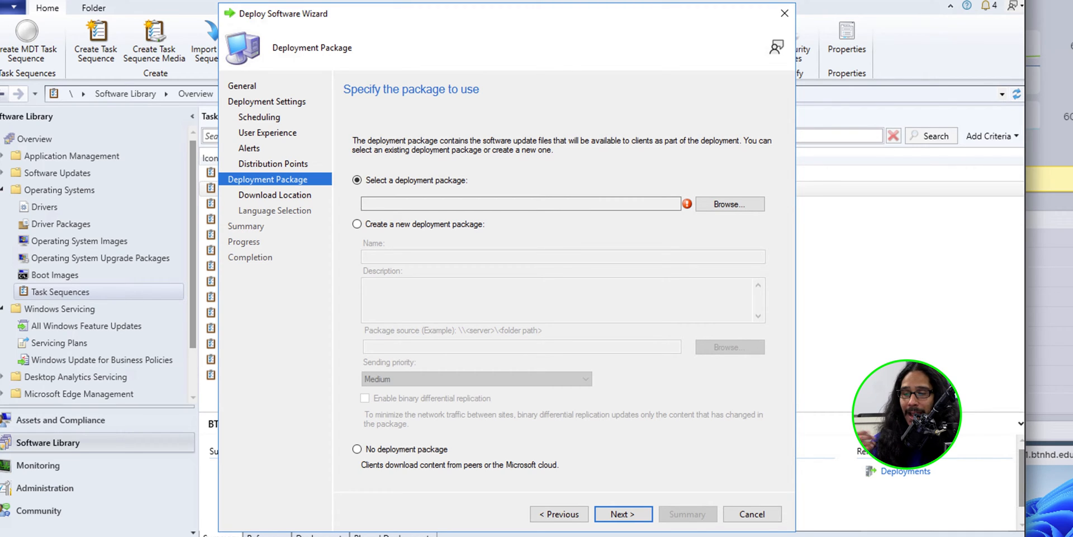
Choose the BTNHD Windows 11 23H2 Deployment Package
left_click(730, 204)
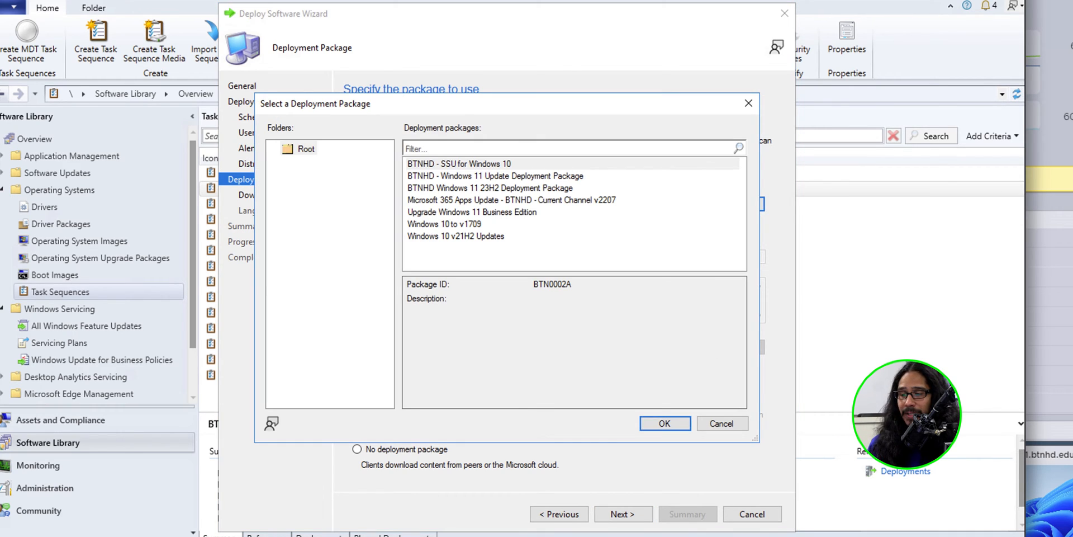
left_click(490, 188)
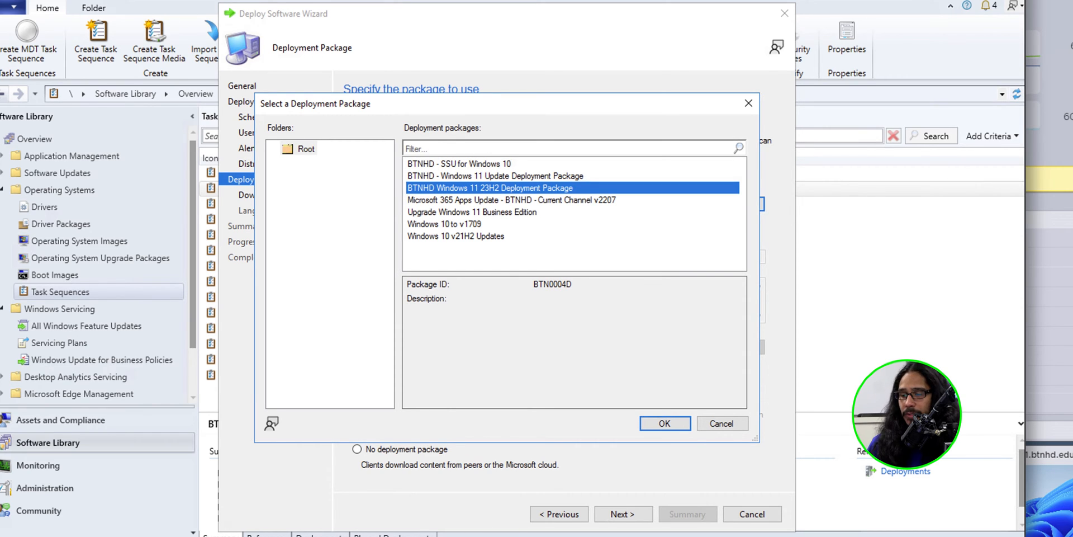
left_click(664, 423)
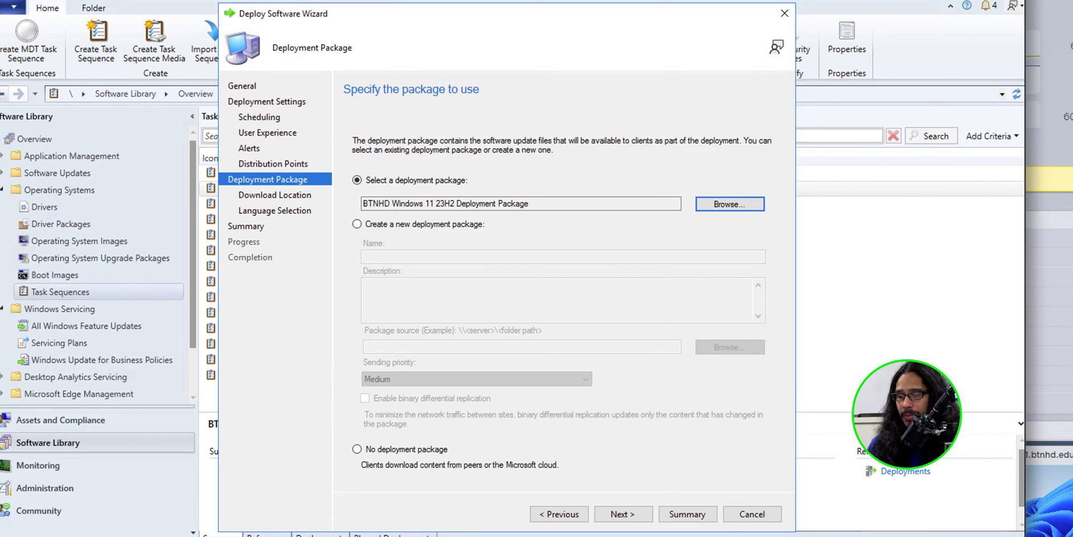
Keep Internet downloads and English languages, then finish and close the deployment wizard
left_click(623, 514)
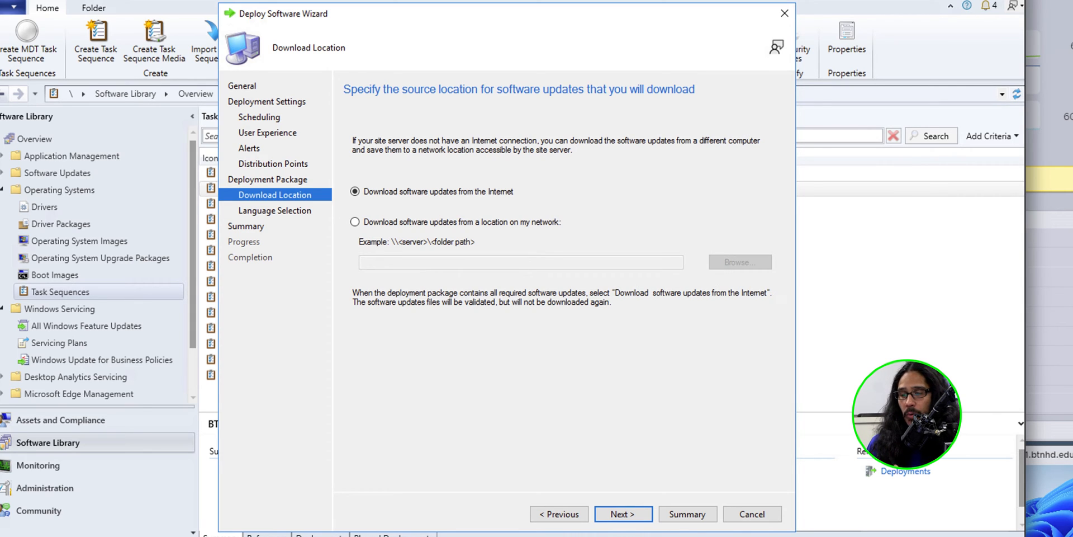
left_click(624, 514)
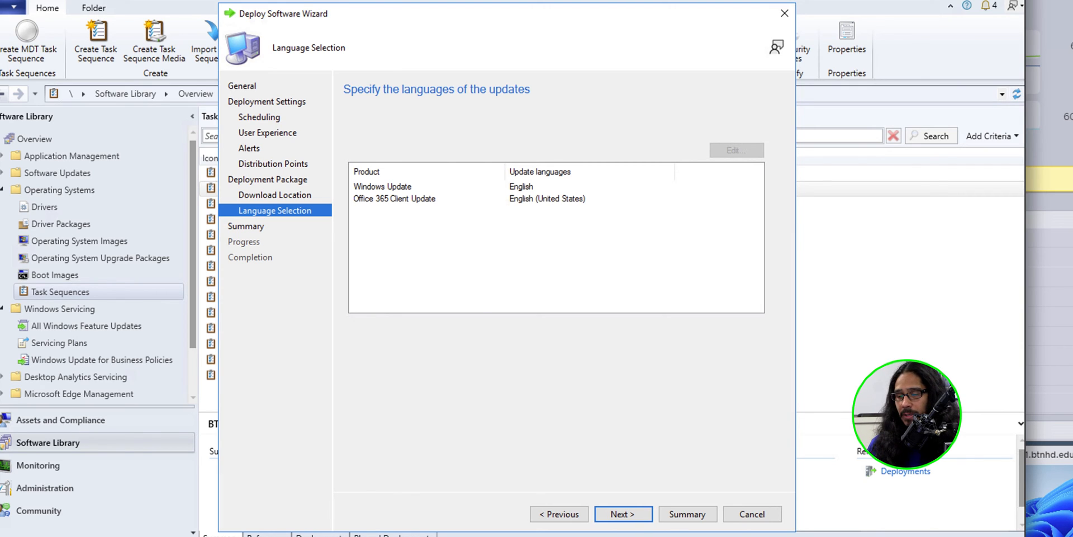
left_click(623, 513)
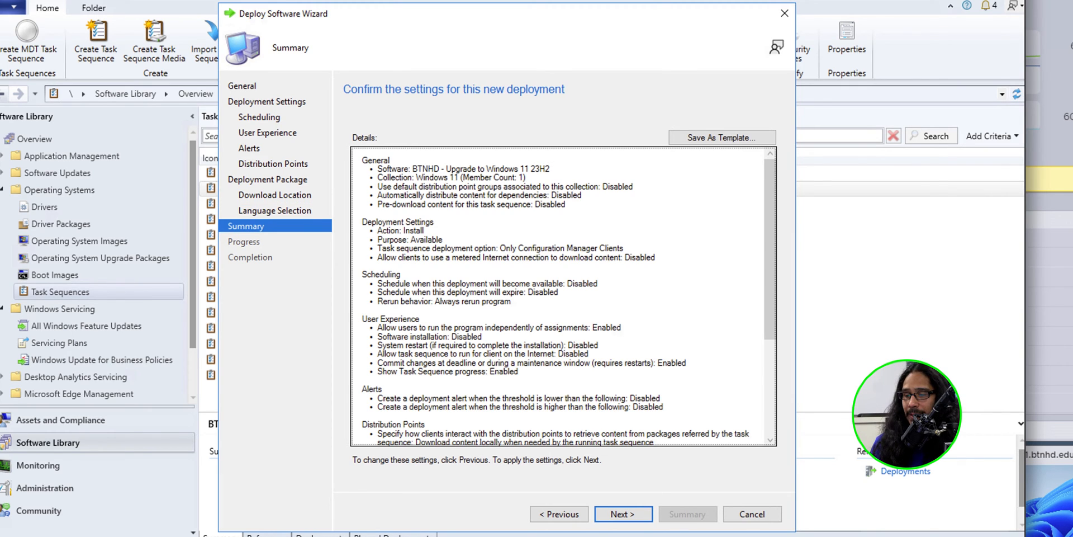
left_click(624, 514)
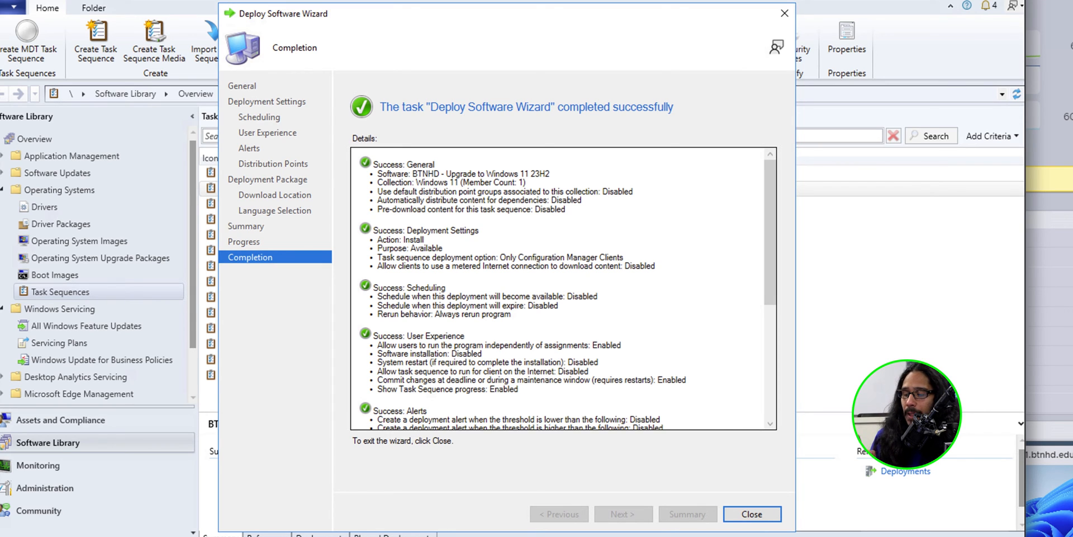
left_click(753, 514)
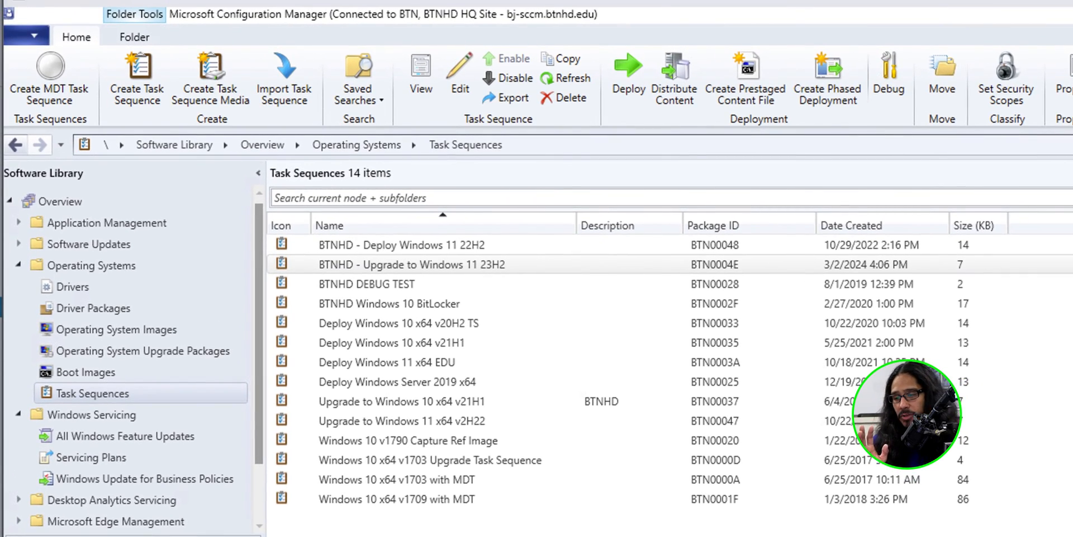